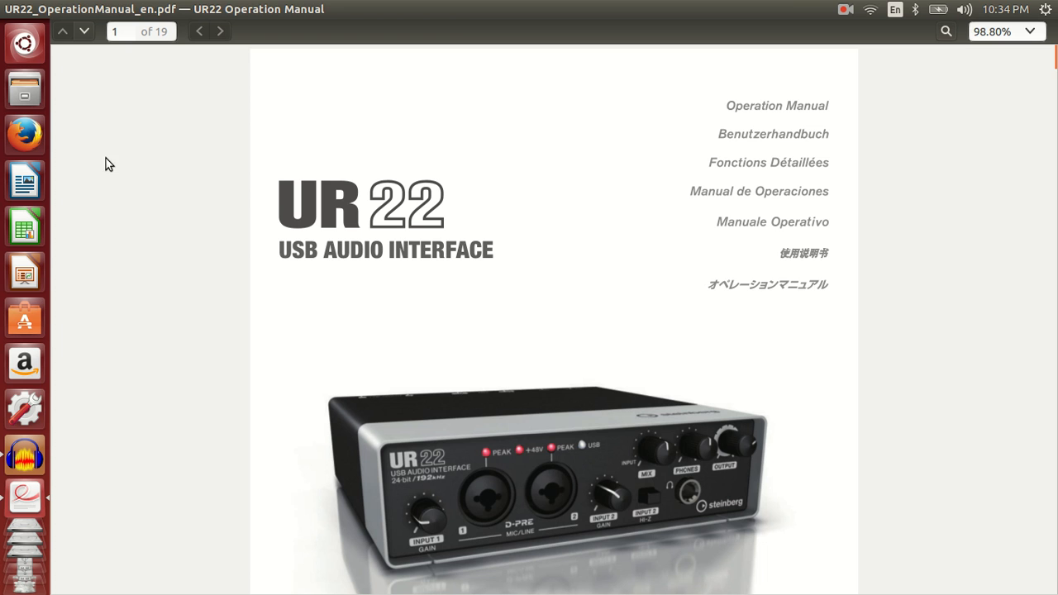
Open the speaker indicator's sound menu from the top panel
{"action": "left_click", "coordinate": [1050, 11]}
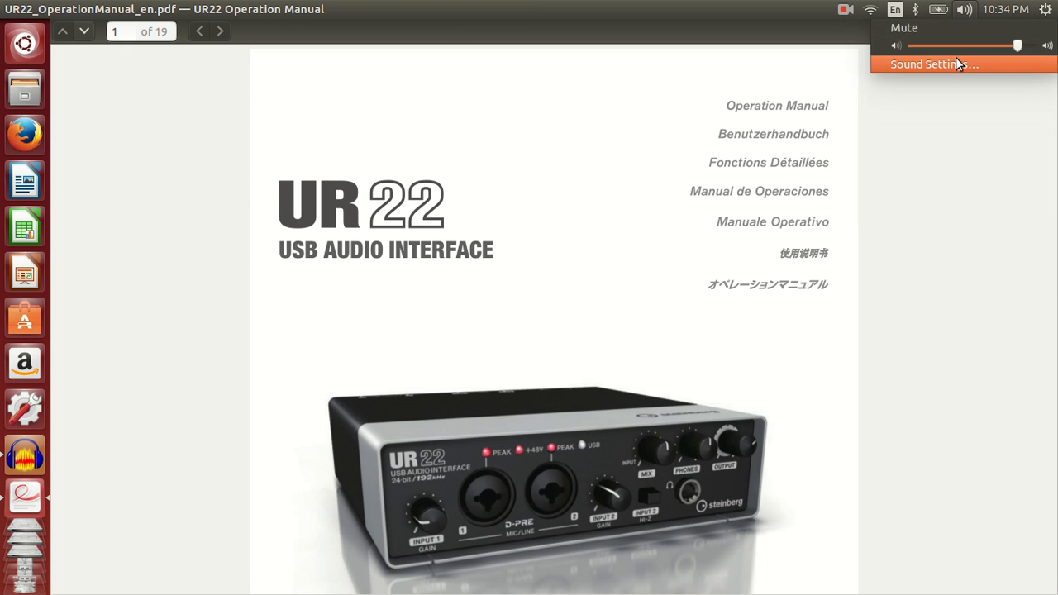
Open Sound Settings and pick the Steinberg UR22 as the output device
{"action": "left_click", "coordinate": [933, 63]}
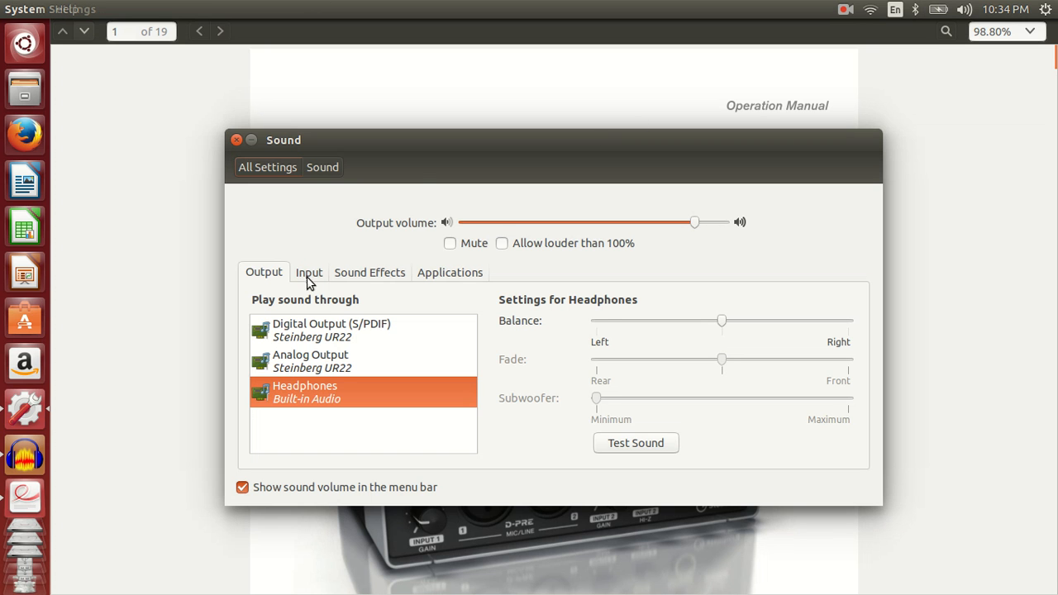
{"action": "mouse_move", "coordinate": [354, 337]}
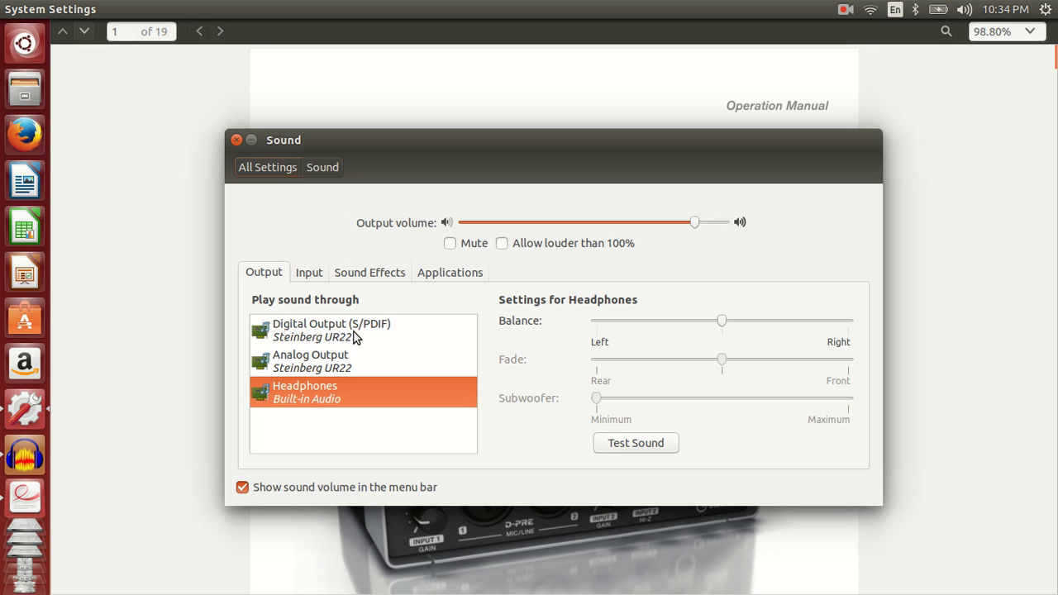
{"action": "left_click", "coordinate": [355, 329]}
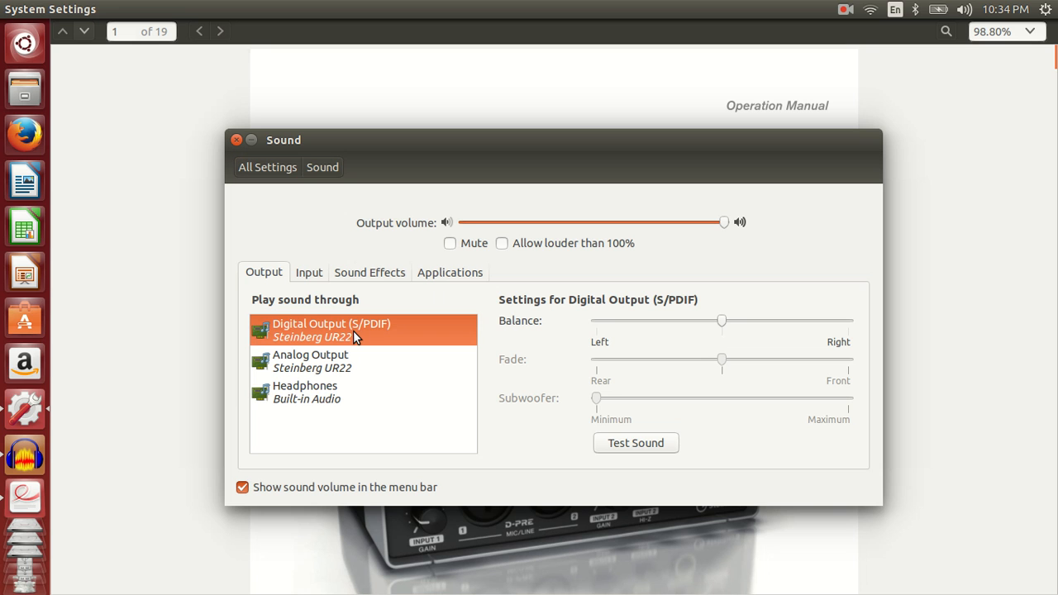
{"action": "mouse_move", "coordinate": [362, 372]}
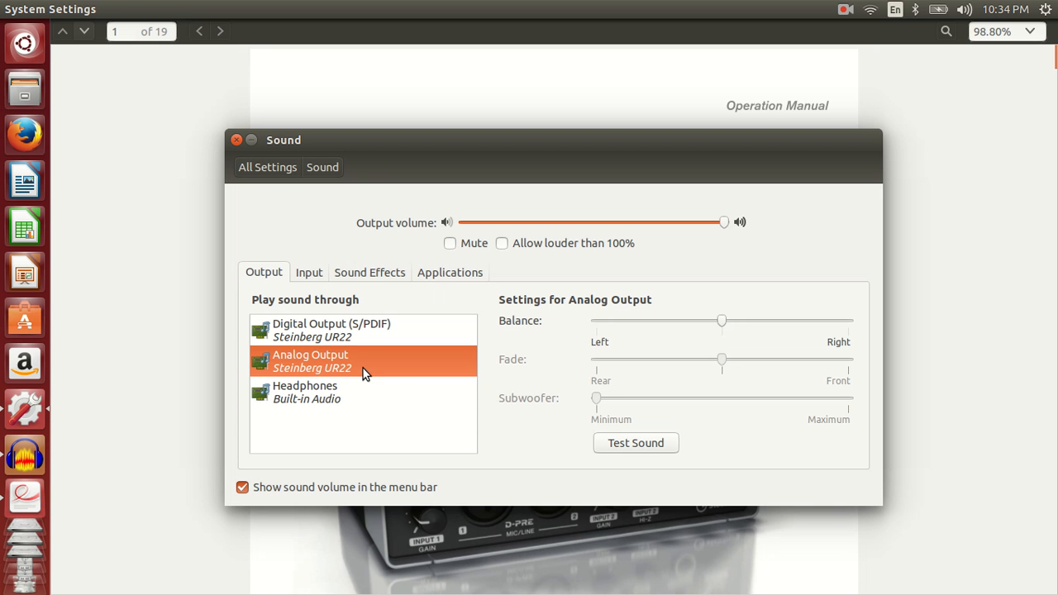
{"action": "mouse_move", "coordinate": [310, 273]}
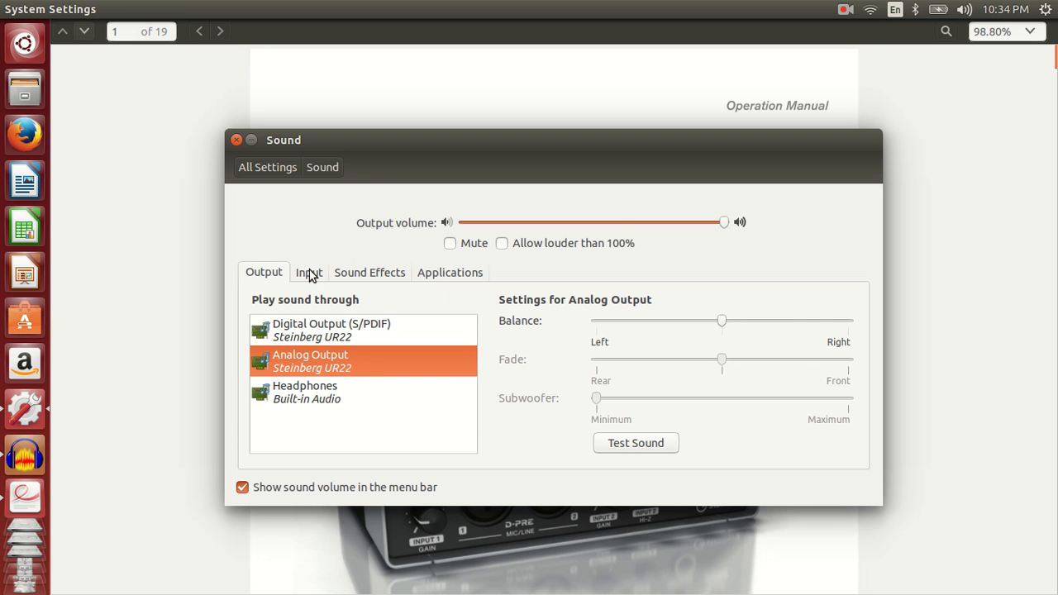
Choose the Steinberg UR22 Analog Input as the recording device
{"action": "left_click", "coordinate": [308, 272]}
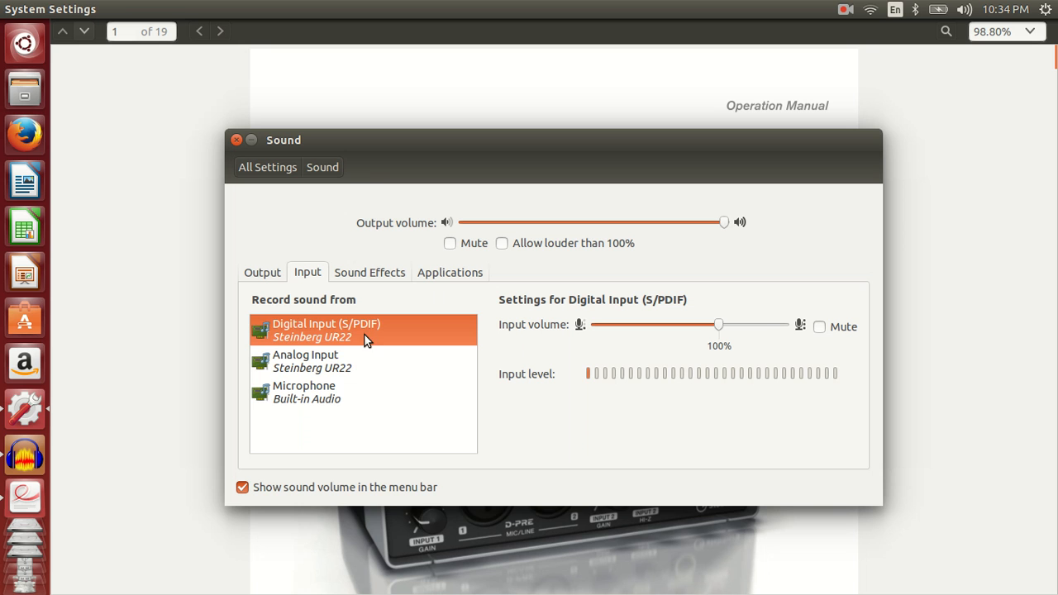
{"action": "left_click", "coordinate": [331, 361]}
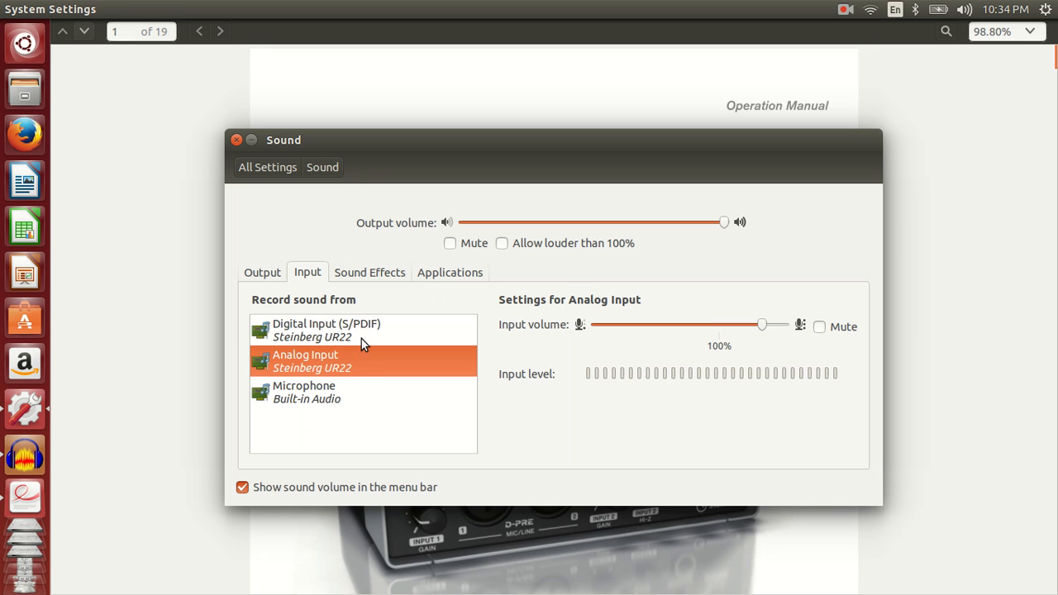
{"action": "left_click", "coordinate": [327, 330]}
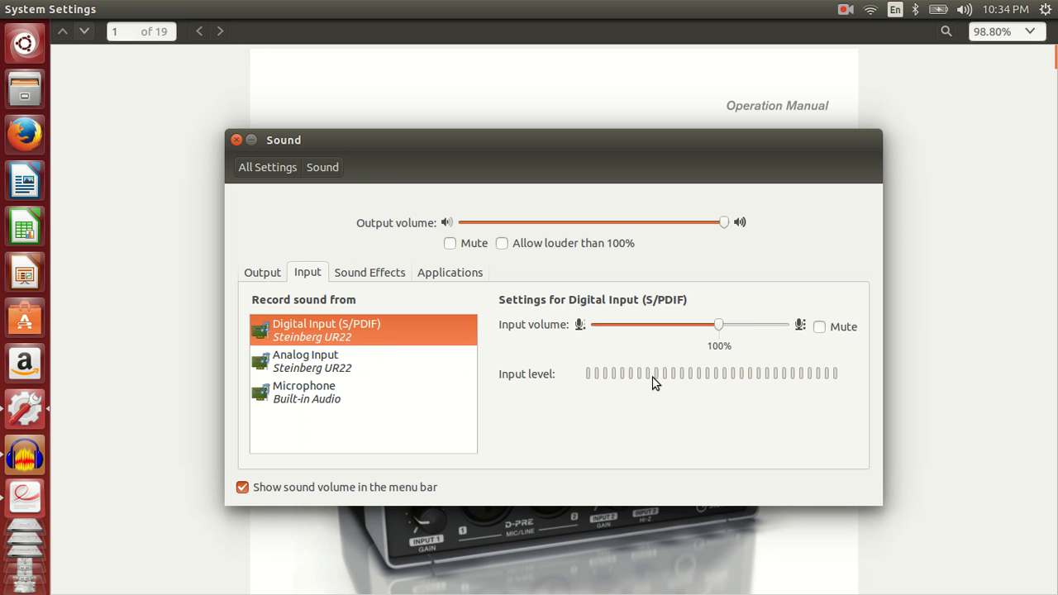
{"action": "mouse_move", "coordinate": [163, 263]}
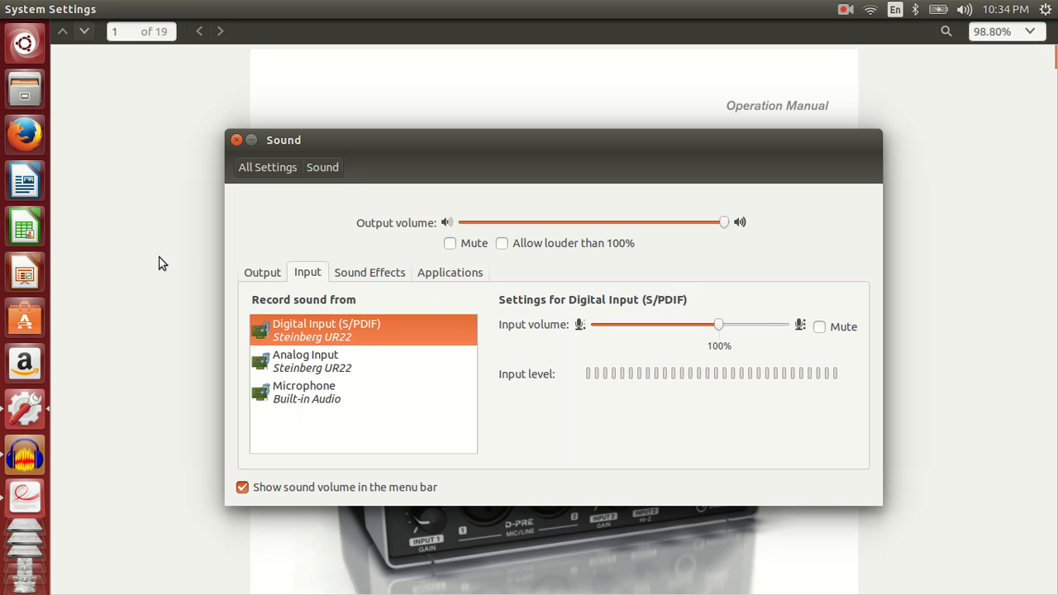
{"action": "mouse_move", "coordinate": [567, 415]}
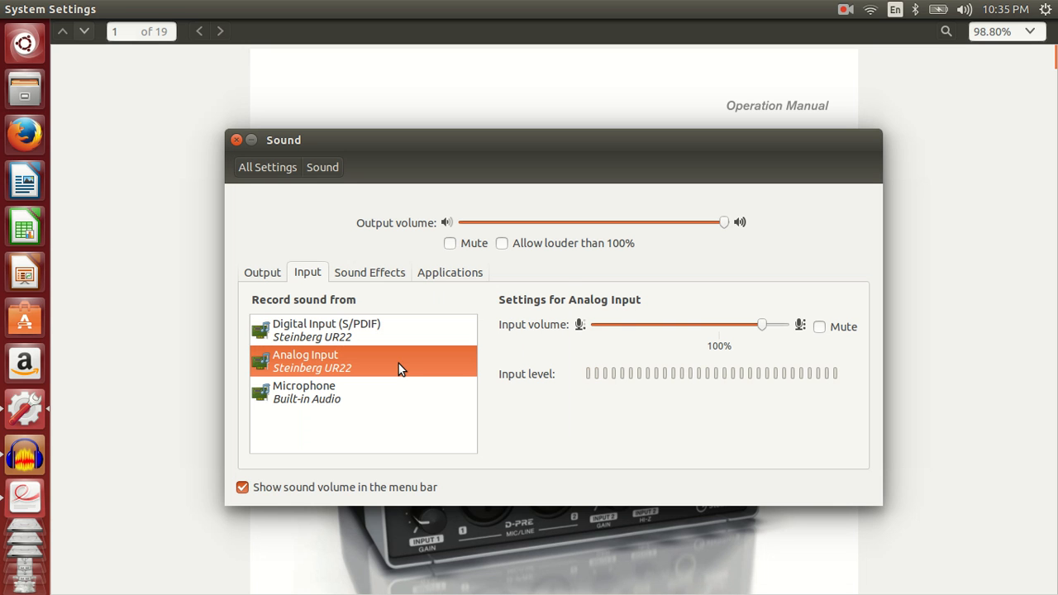
{"action": "mouse_move", "coordinate": [257, 166]}
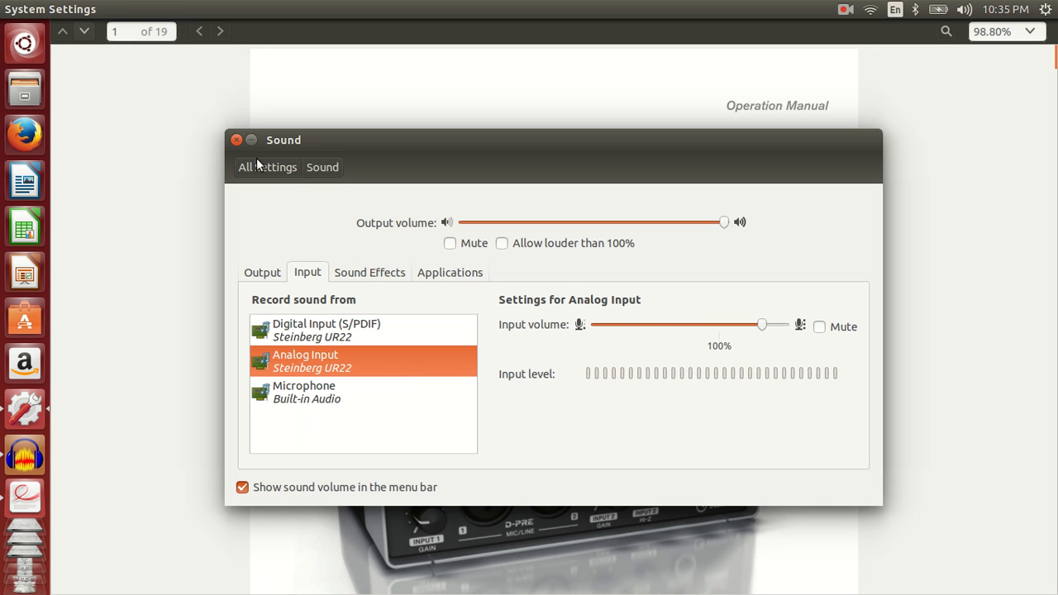
Close Sound settings, launch Audacity and start a mono test recording
{"action": "left_click", "coordinate": [236, 139]}
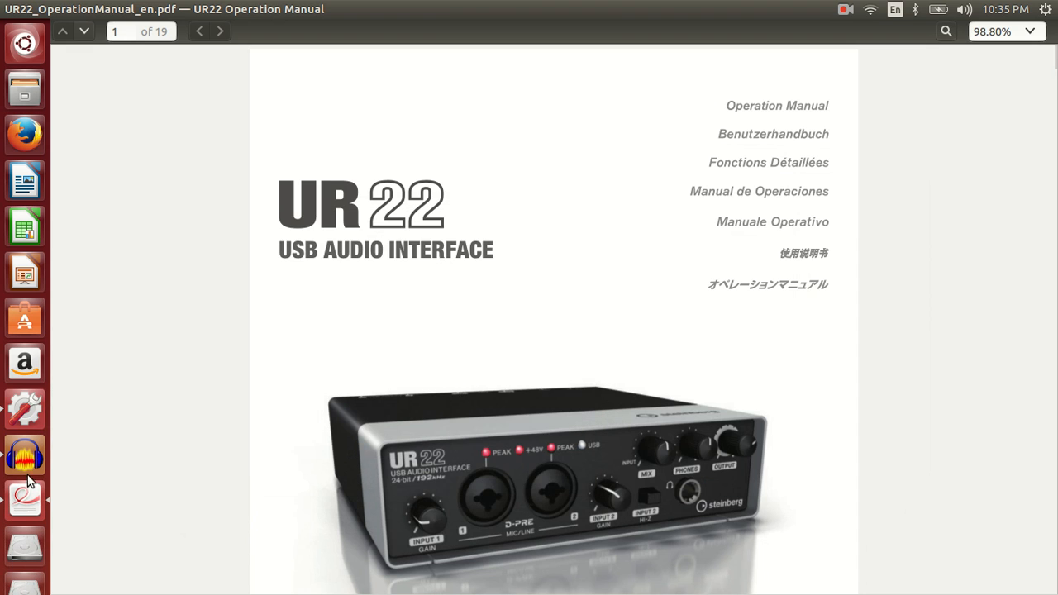
{"action": "left_click", "coordinate": [24, 455]}
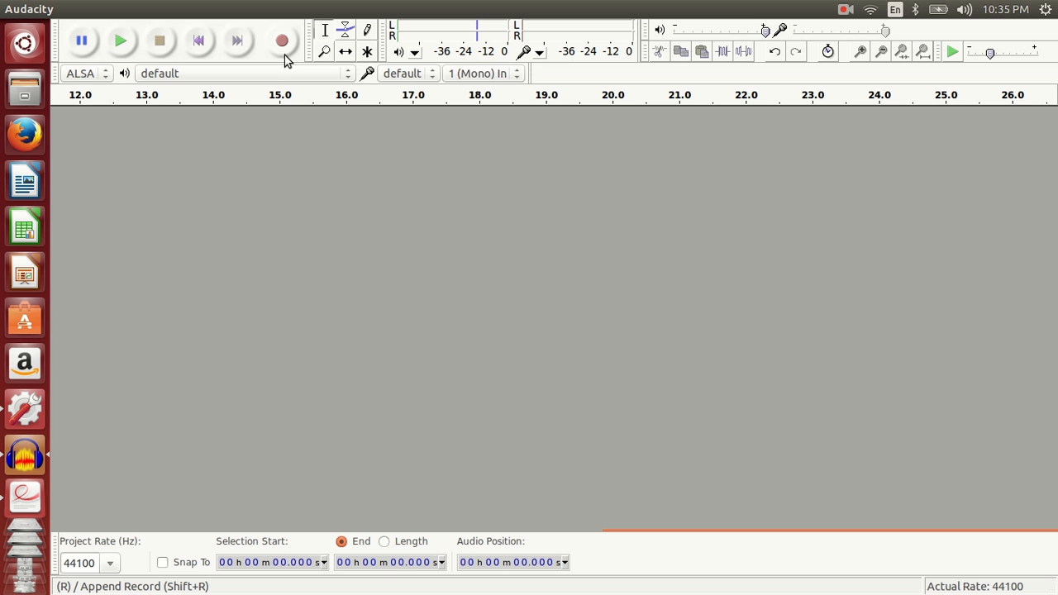
{"action": "left_click", "coordinate": [282, 40]}
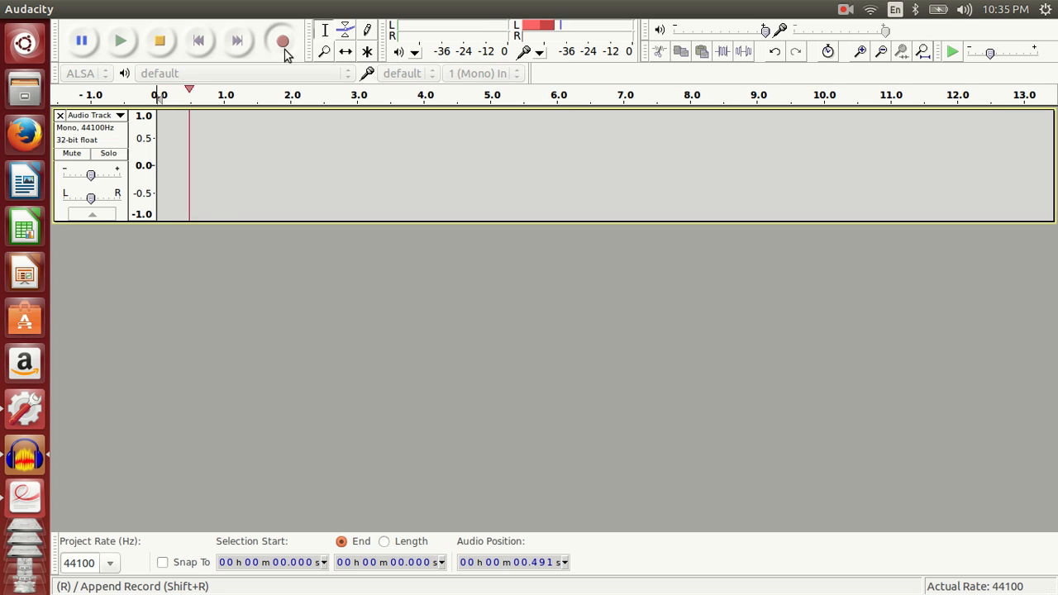